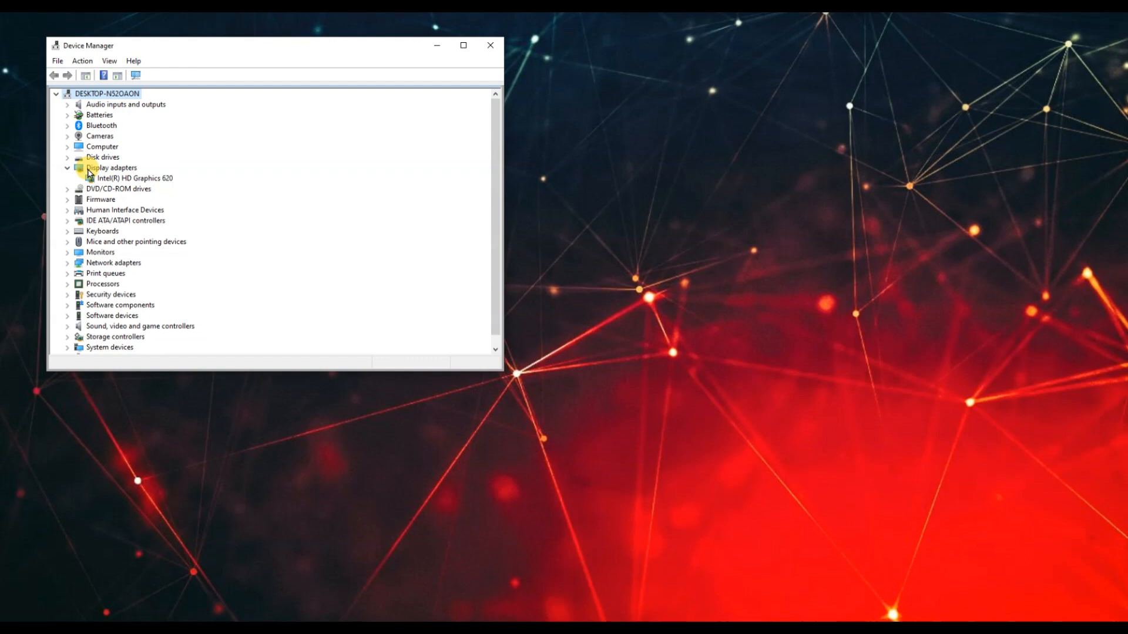
Step: View the Intel HD Graphics 620 adapter properties and its 'working properly' device status
{"action": "double_click", "coordinate": [135, 178]}
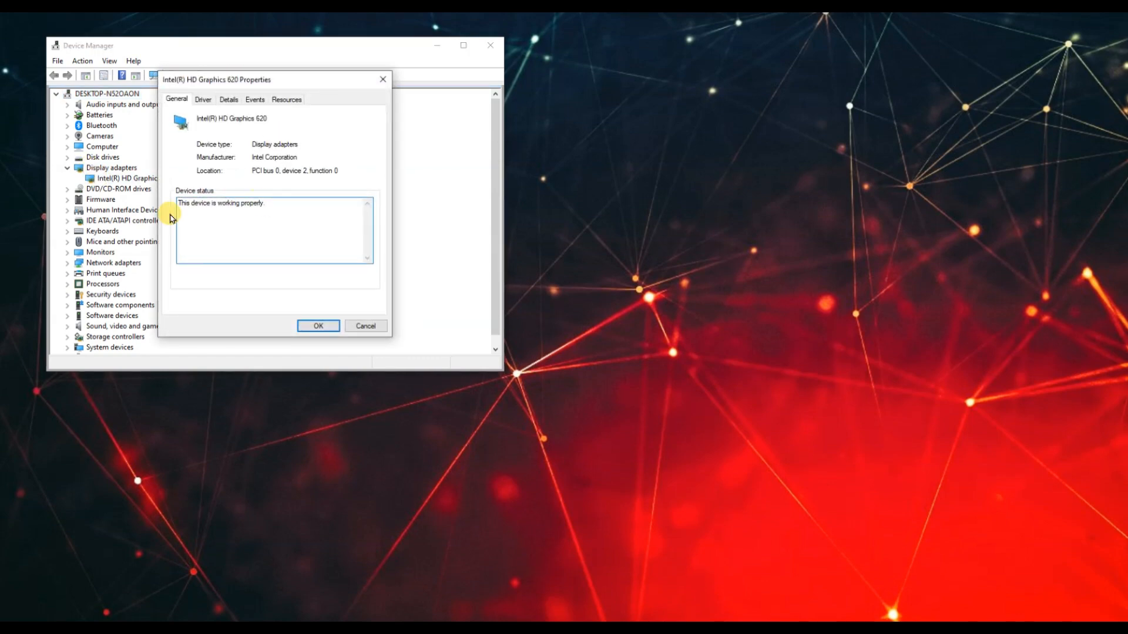
{"action": "triple_click", "coordinate": [220, 204]}
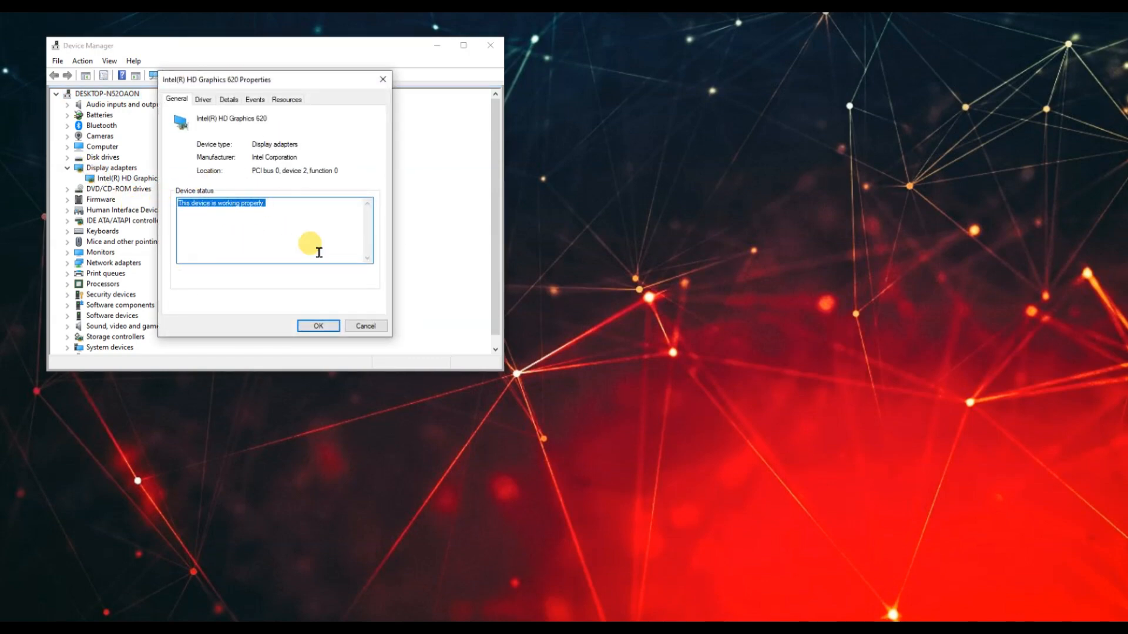
{"action": "mouse_move", "coordinate": [244, 246]}
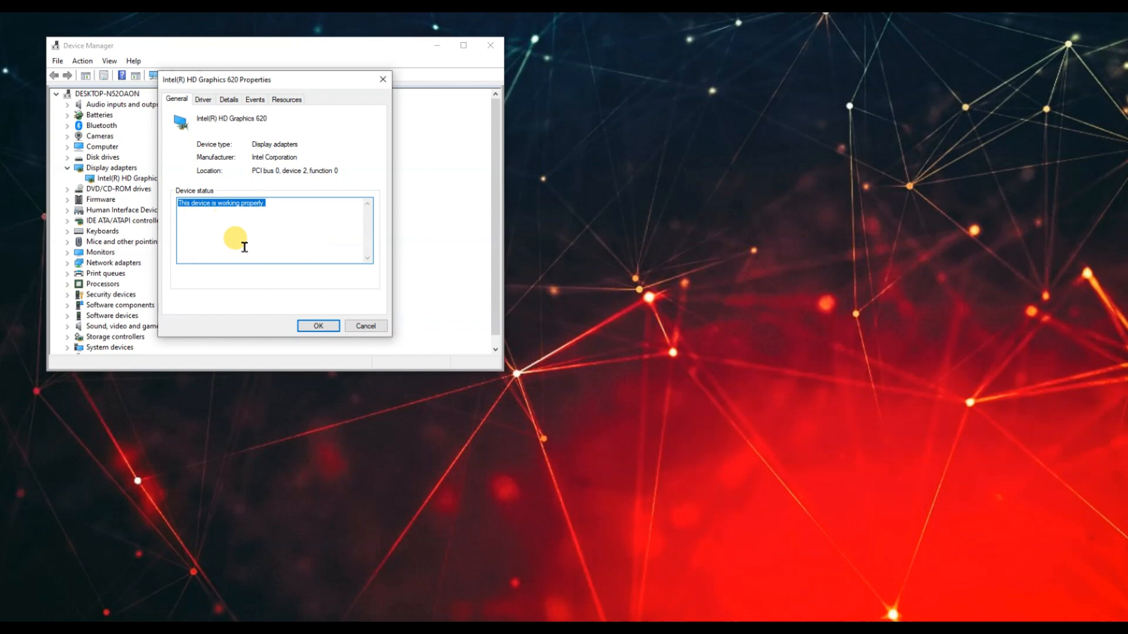
{"action": "mouse_move", "coordinate": [253, 249]}
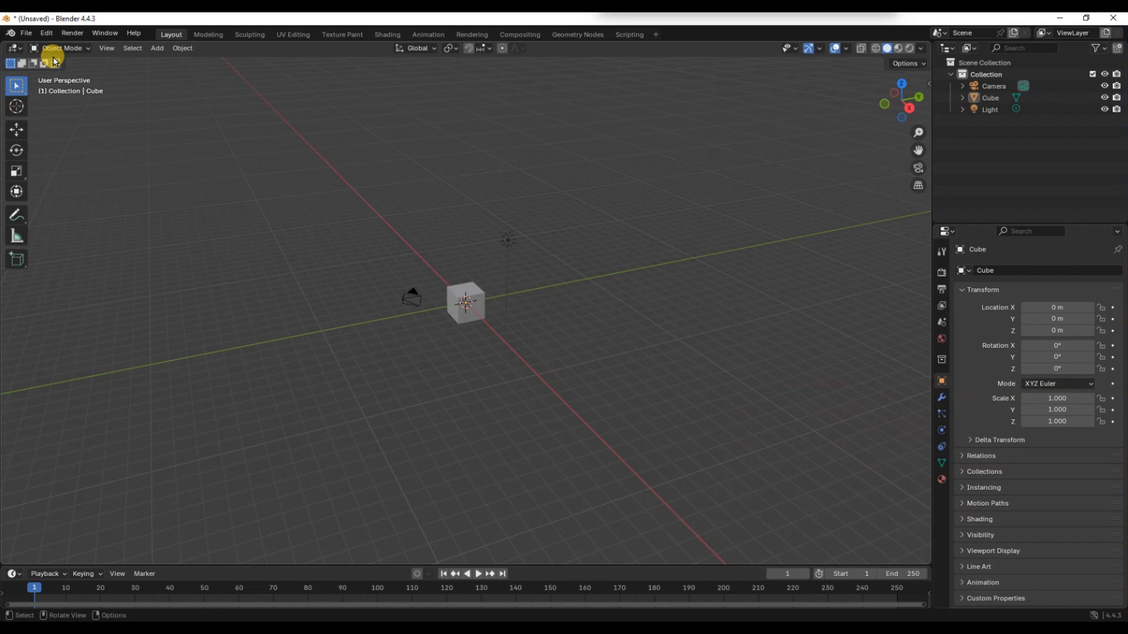
Step: Load Blender's factory settings via File > Defaults and confirm the warning
{"action": "left_click", "coordinate": [46, 33]}
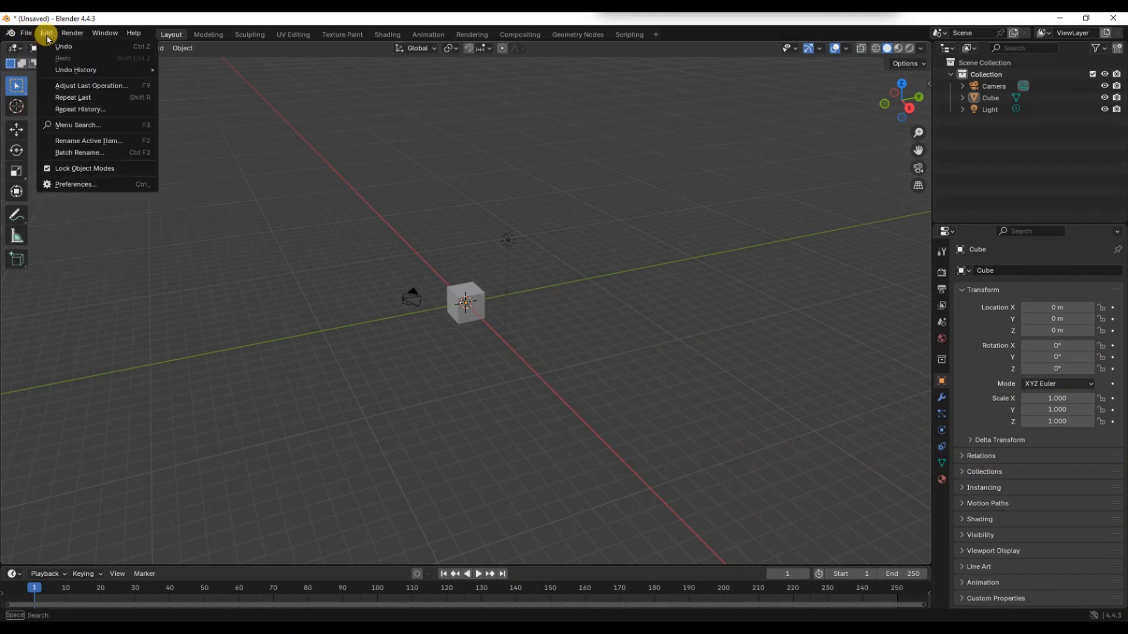
{"action": "left_click", "coordinate": [26, 33]}
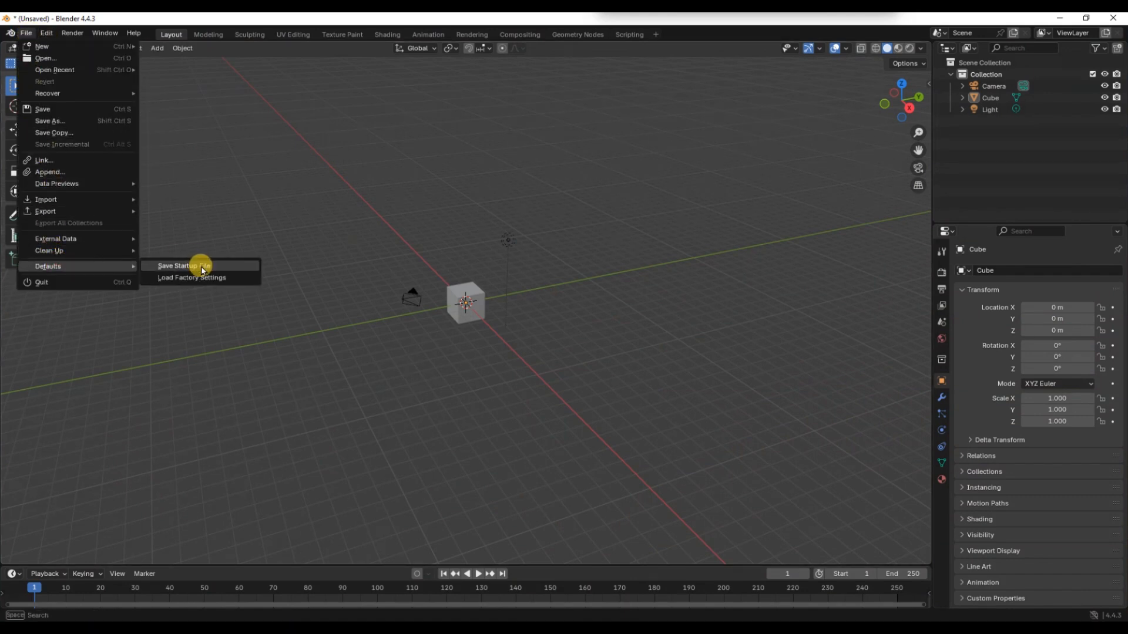
{"action": "left_click", "coordinate": [192, 277]}
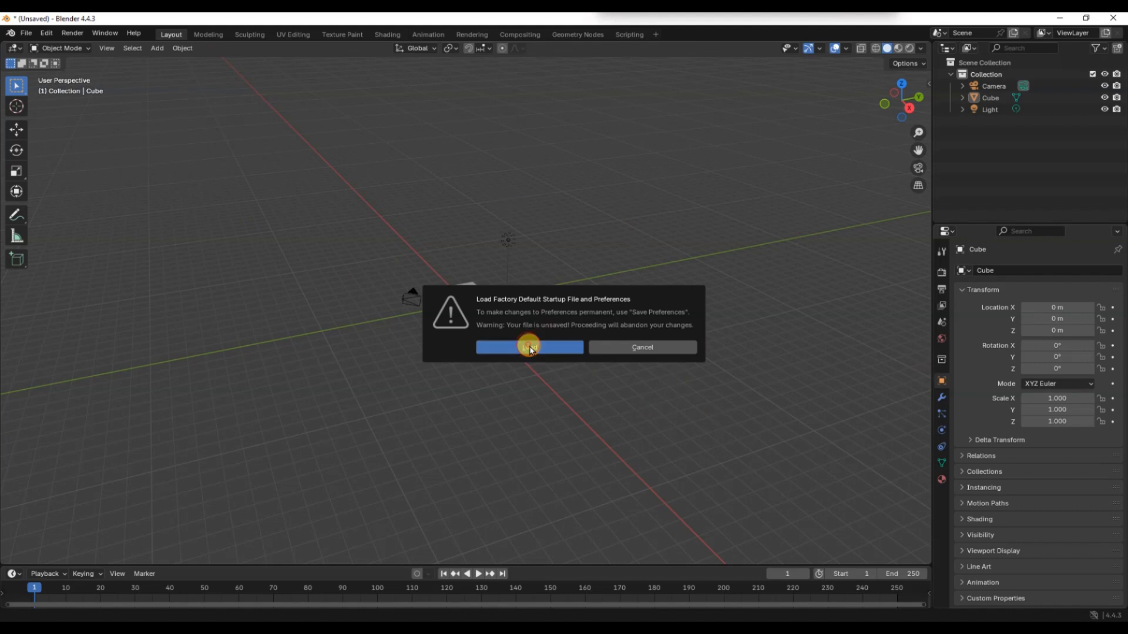
{"action": "left_click", "coordinate": [529, 348]}
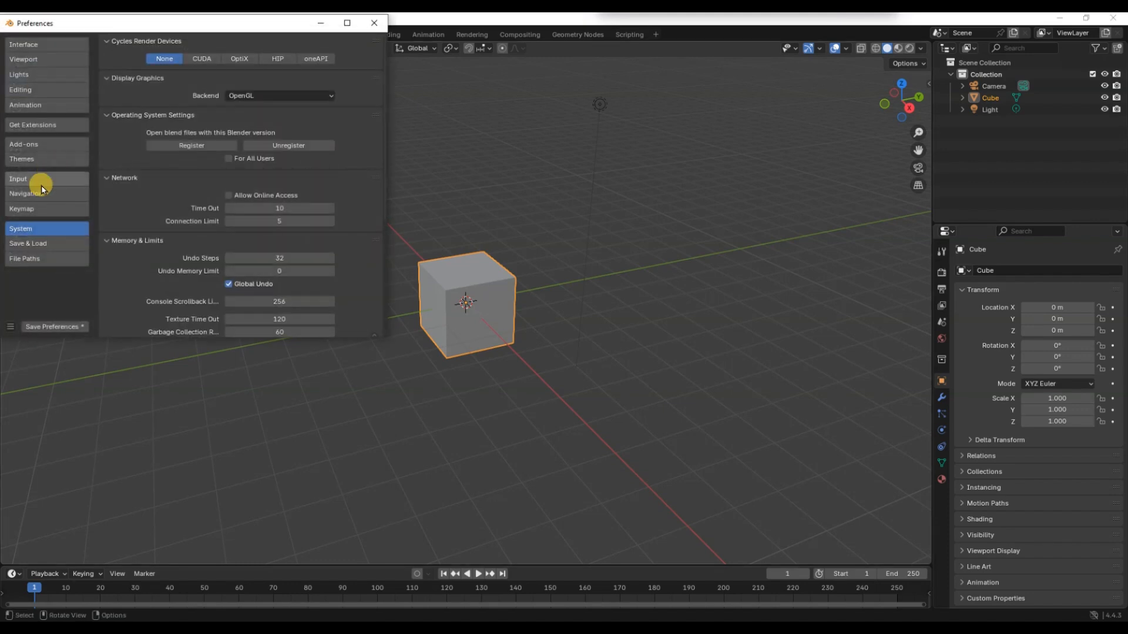
Step: Save the preferences and show the Add-ons list with enabled states
{"action": "left_click", "coordinate": [54, 326]}
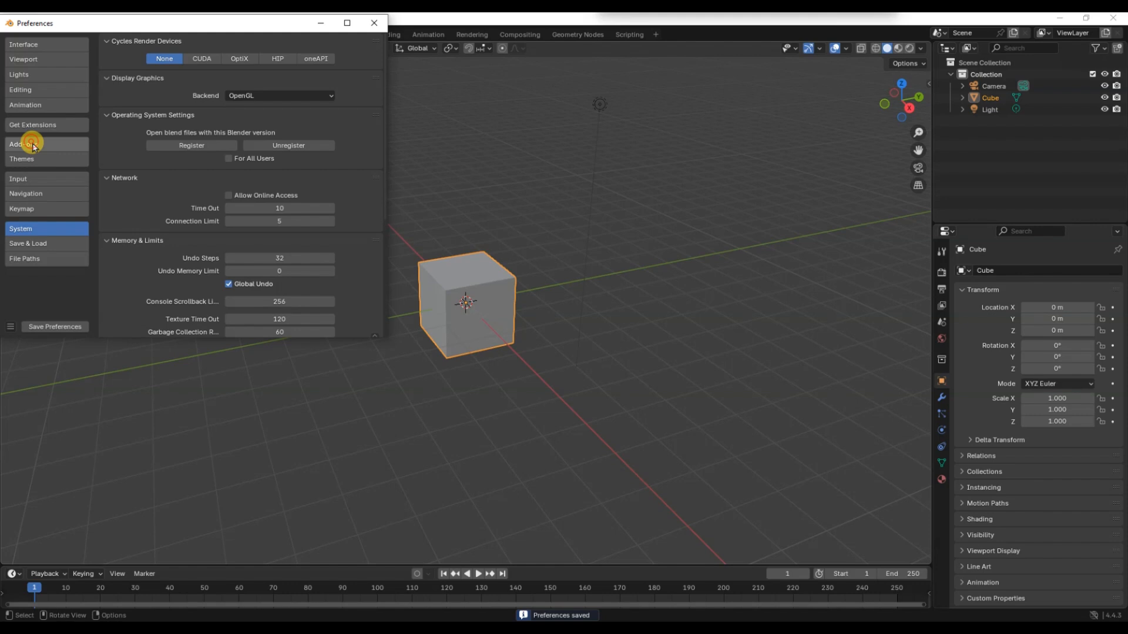
{"action": "left_click", "coordinate": [24, 143]}
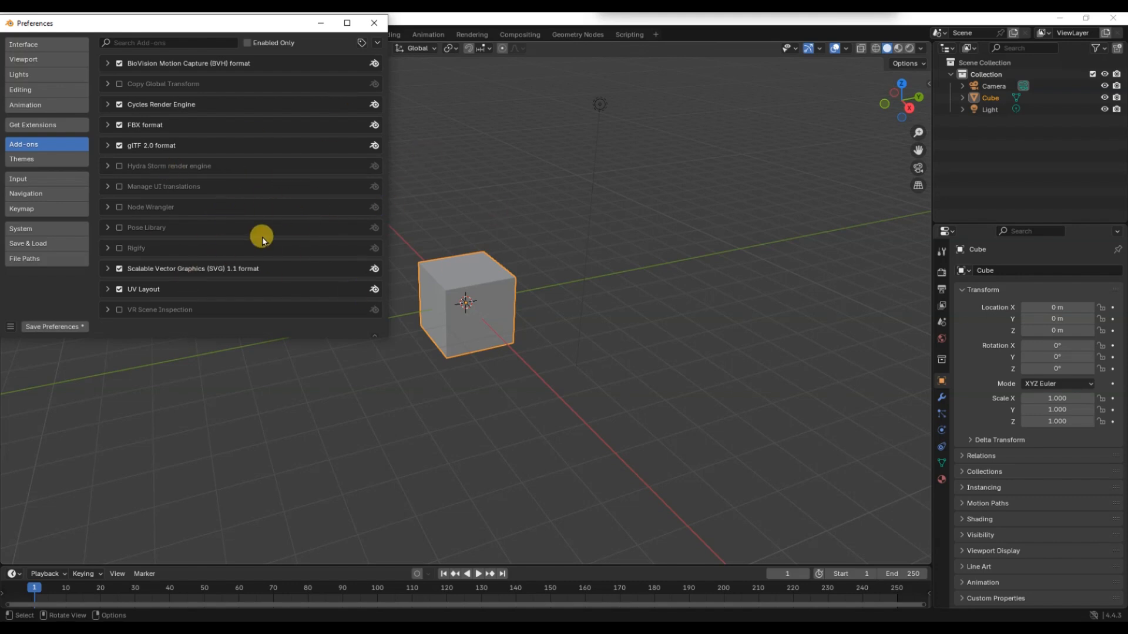
{"action": "mouse_move", "coordinate": [338, 232]}
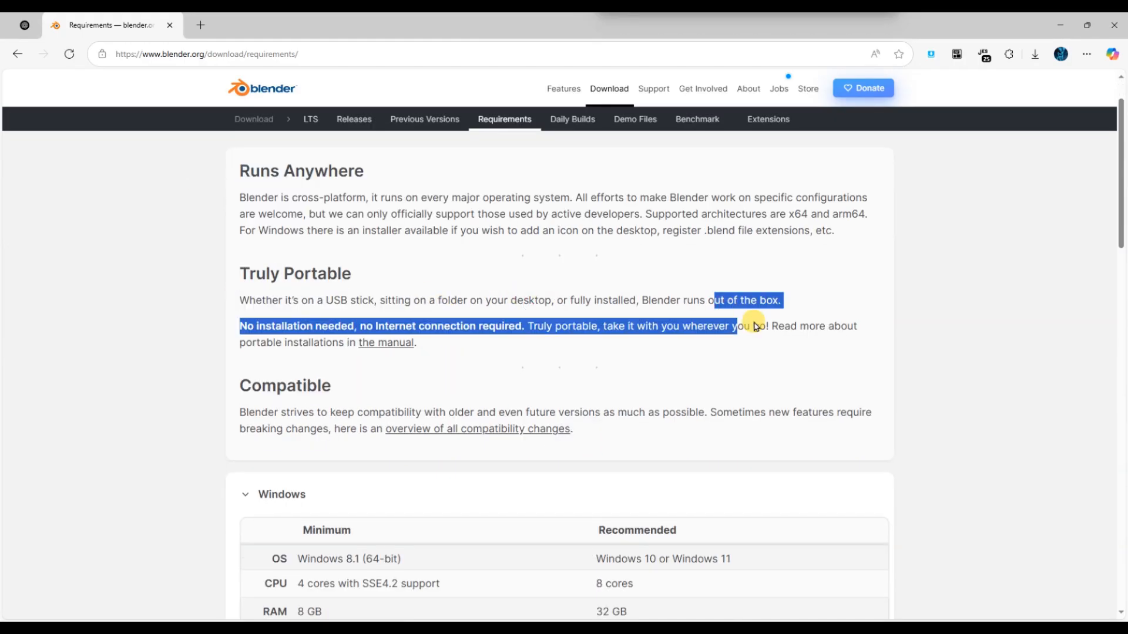
Step: Scroll the blender.org requirements page through the Windows GPU spec (2 GB VRAM, OpenGL 4.3)
{"action": "scroll", "scroll_direction": "down", "scroll_amount": 3}
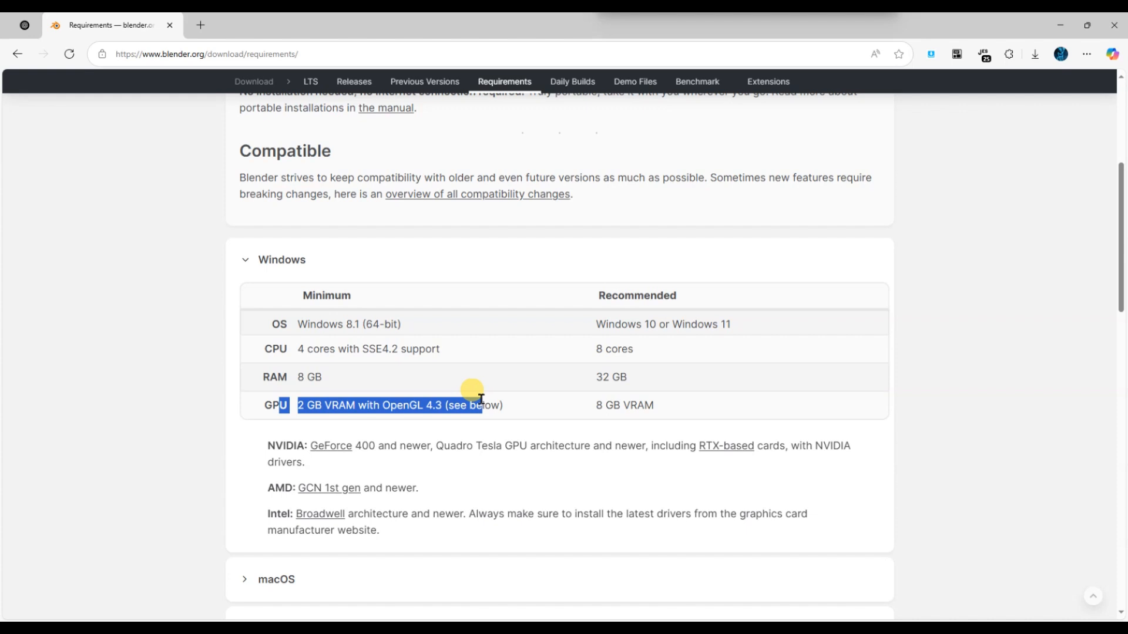
{"action": "scroll", "scroll_direction": "down", "scroll_amount": 3}
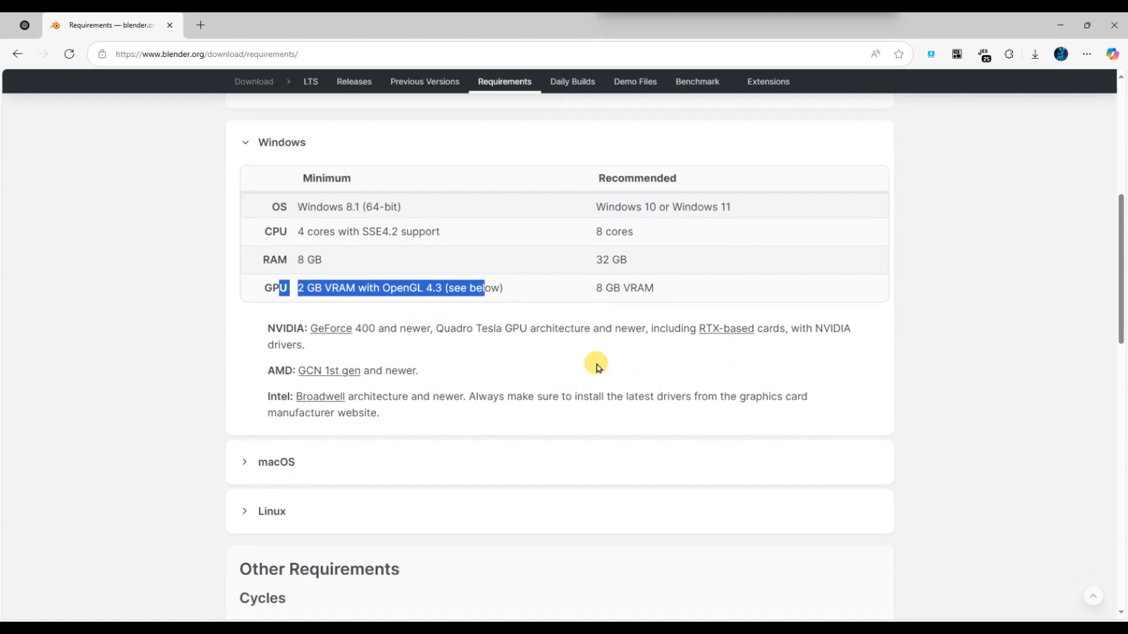
{"action": "scroll", "scroll_direction": "down", "scroll_amount": 3}
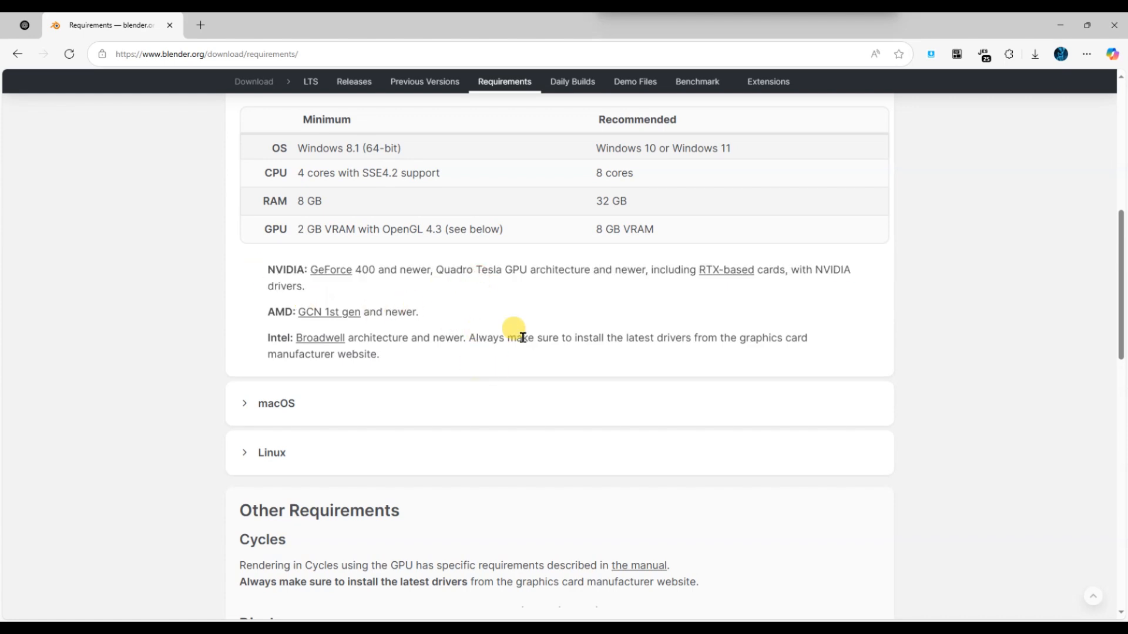
{"action": "scroll", "scroll_direction": "down", "scroll_amount": 3}
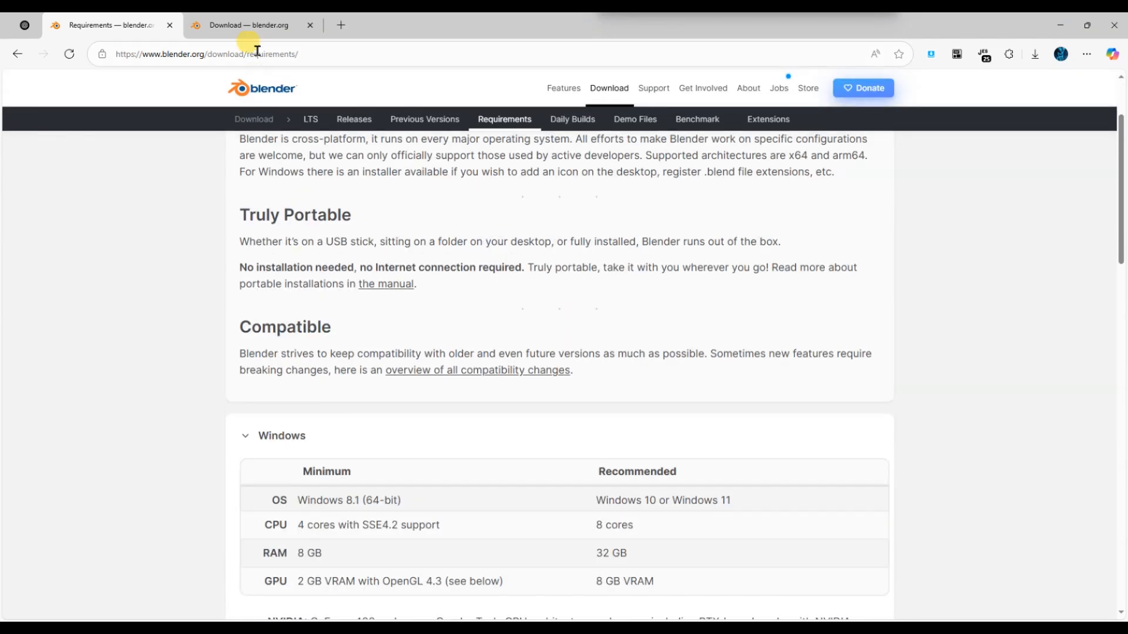
Step: Start the Blender 4.4.3 Windows x64 installer download from blender.org via the download manager
{"action": "left_click", "coordinate": [248, 24]}
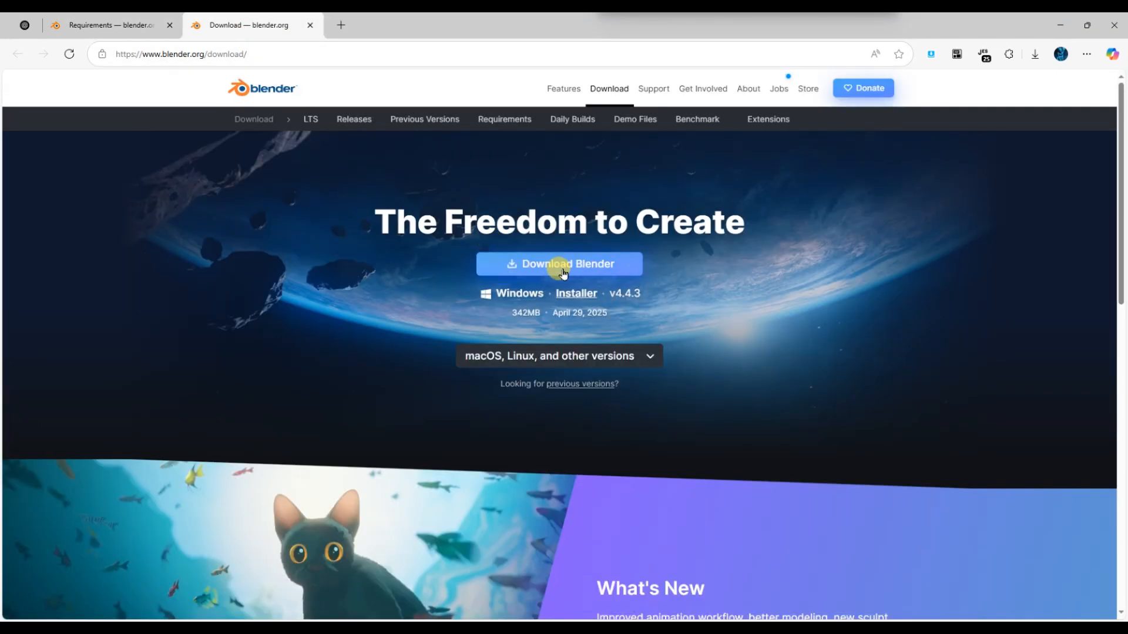
{"action": "left_click", "coordinate": [559, 264]}
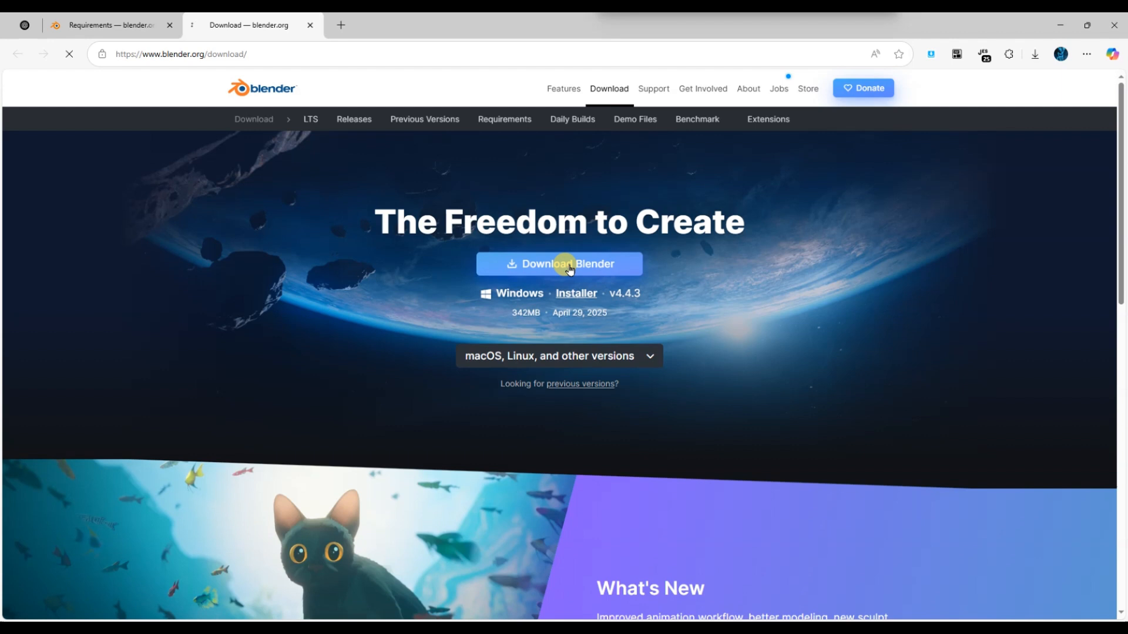
{"action": "left_click", "coordinate": [559, 265]}
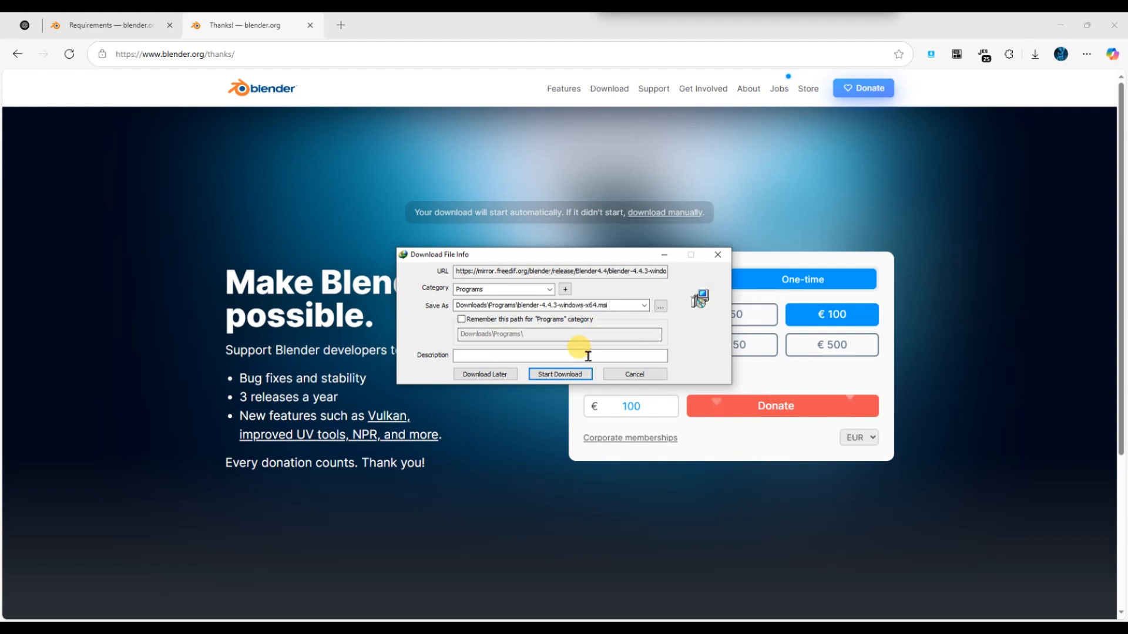
{"action": "left_click", "coordinate": [560, 373]}
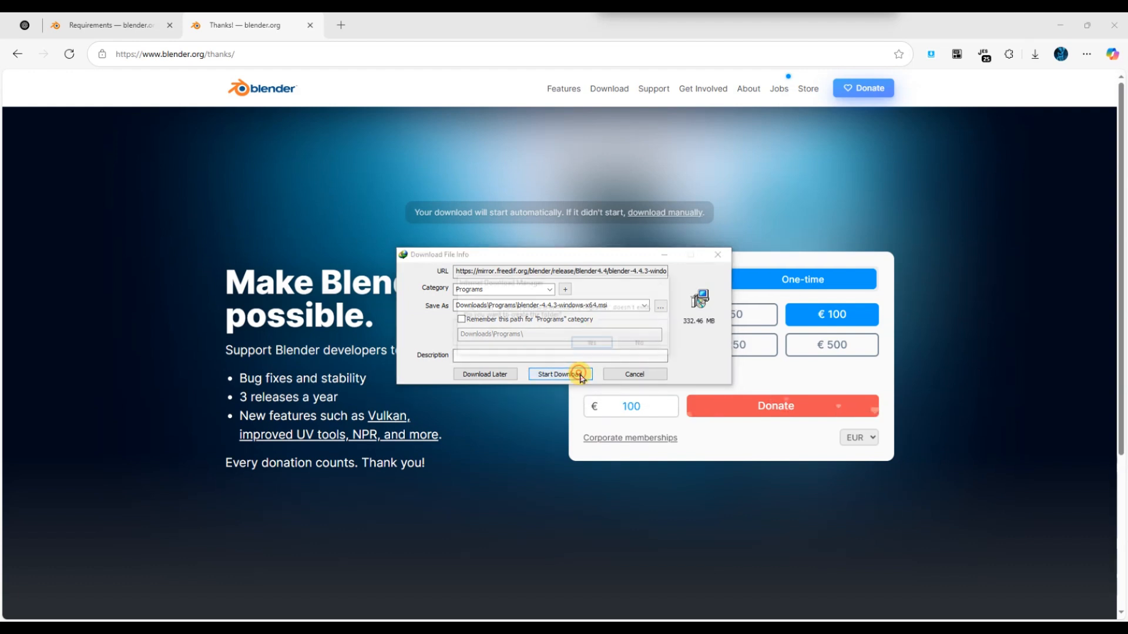
{"action": "left_click", "coordinate": [559, 373]}
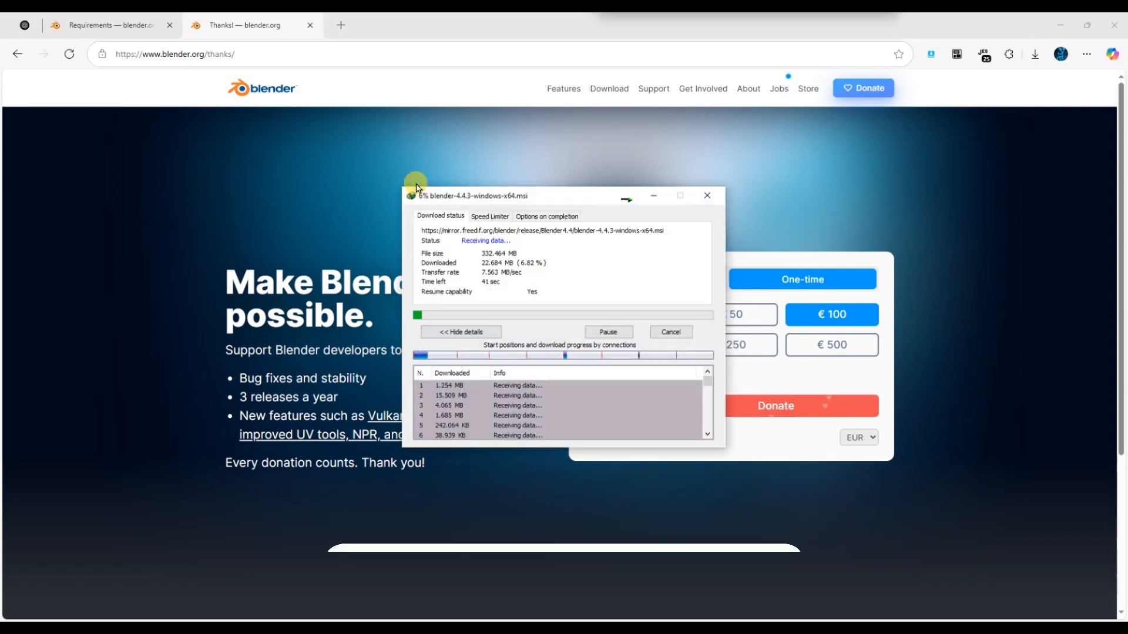
Step: Return to the requirements page and scroll to the macOS and Linux requirement tables
{"action": "left_click", "coordinate": [108, 25]}
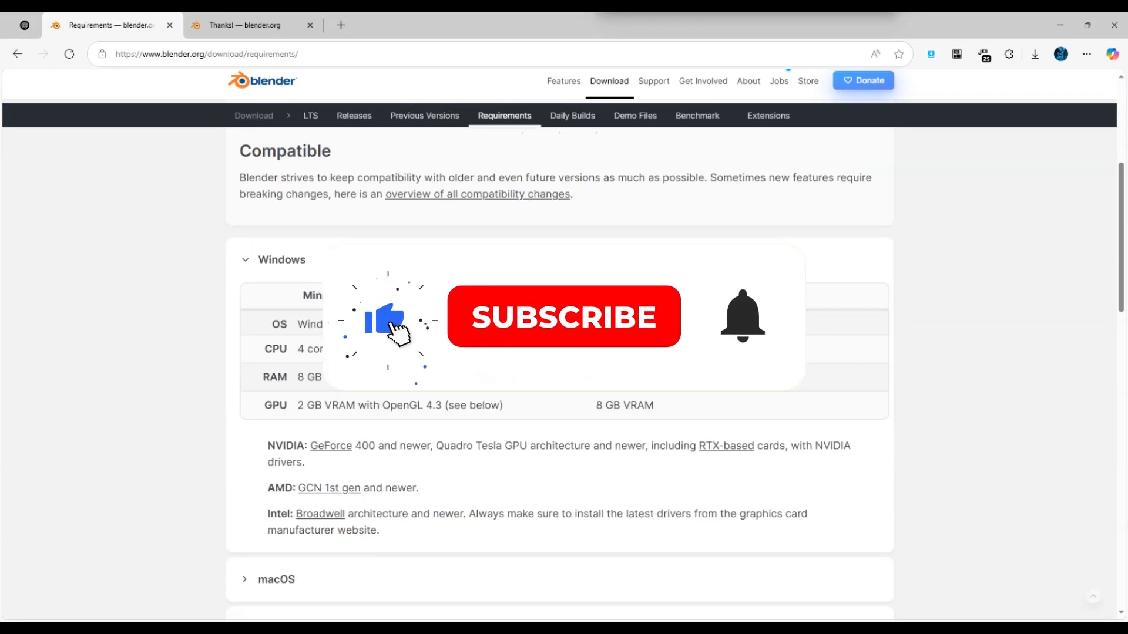
{"action": "scroll", "scroll_direction": "down", "scroll_amount": 3}
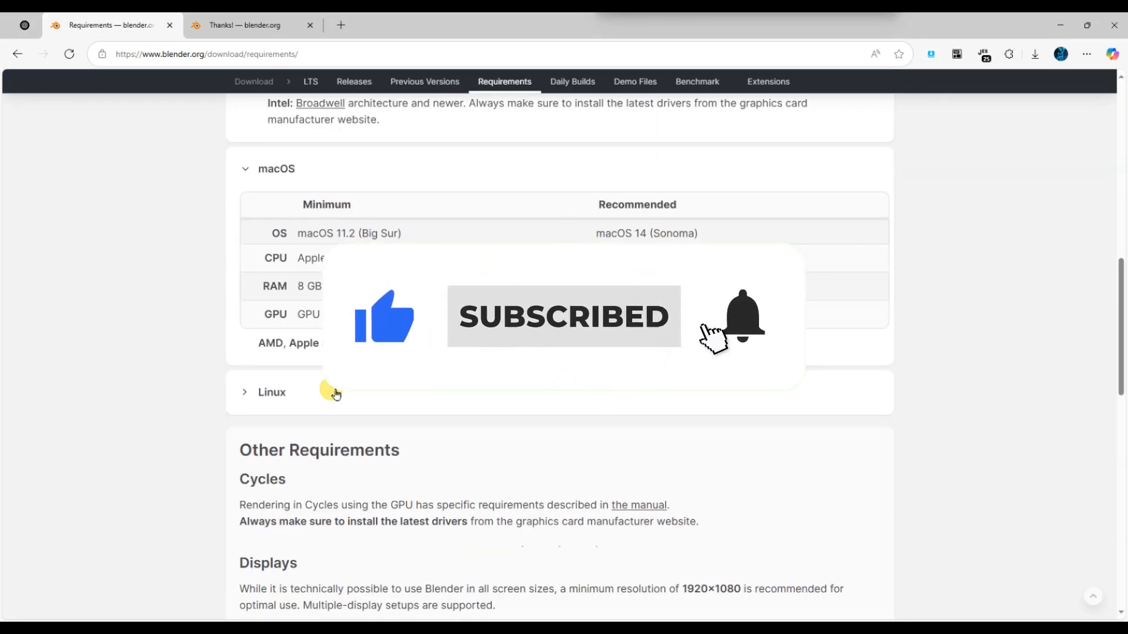
{"action": "scroll", "scroll_direction": "down", "scroll_amount": 3}
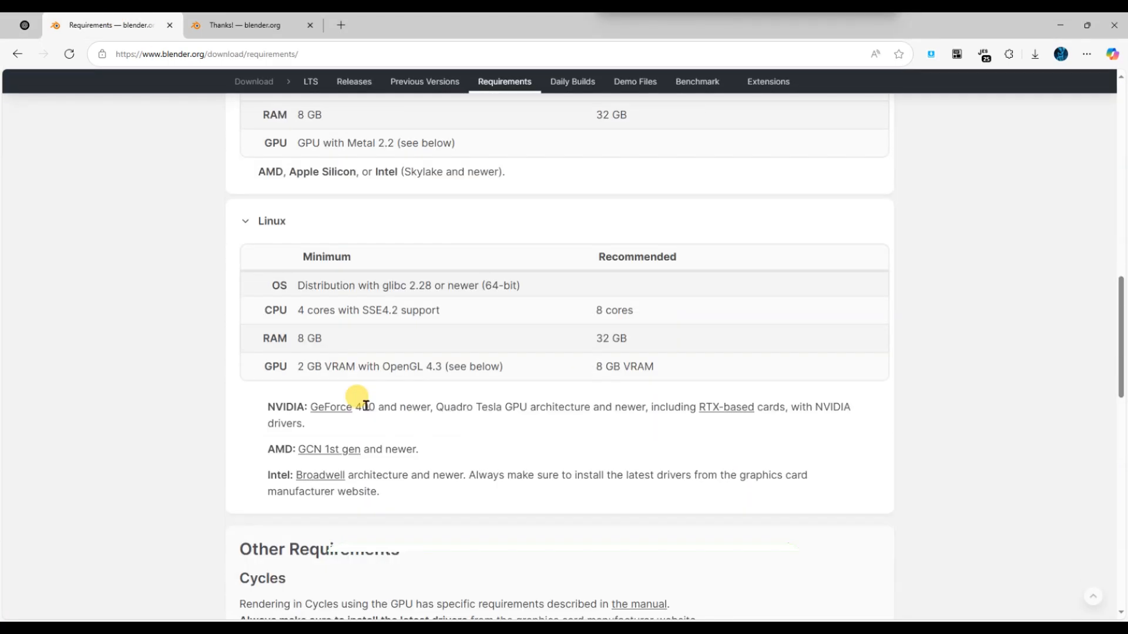